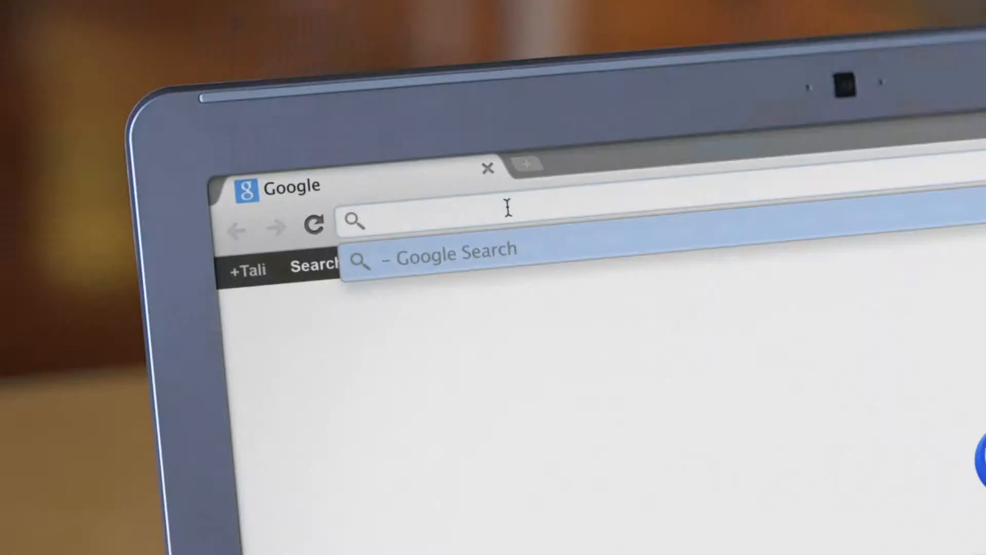
Go to thefancy.com from the address bar suggestion for 'the fan'
type("the fan")
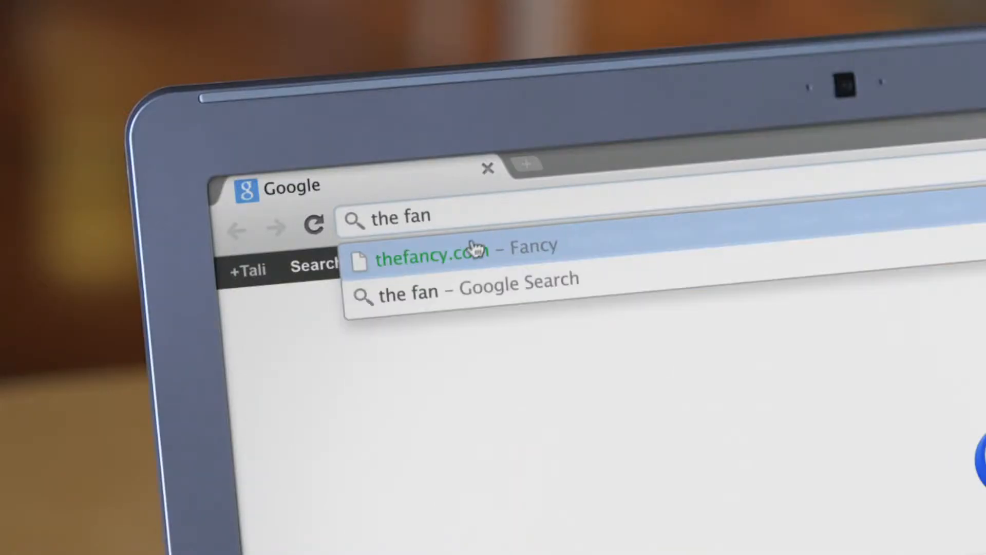
left_click(459, 246)
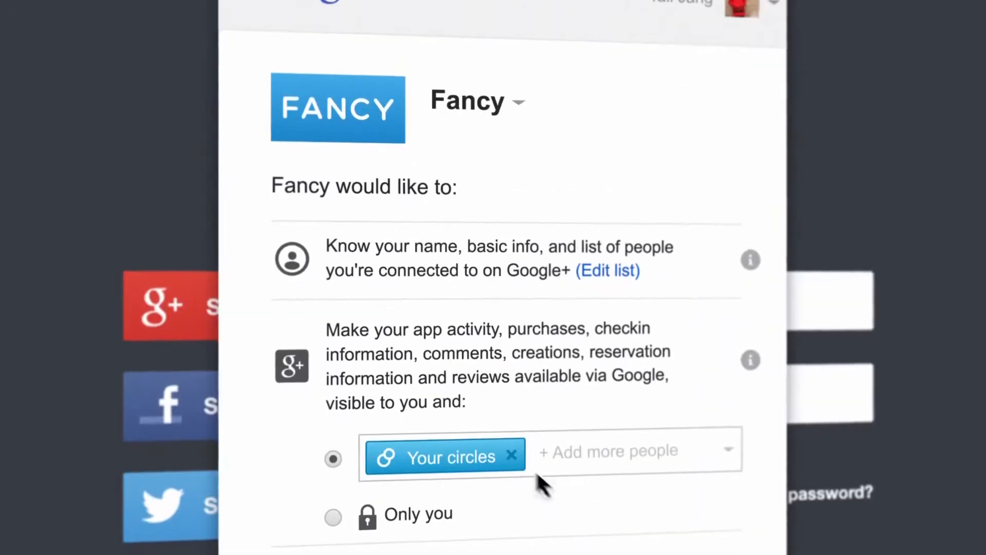
Grant Fancy the Google+ sign-in permissions with app activity shared to your circles
left_click(512, 456)
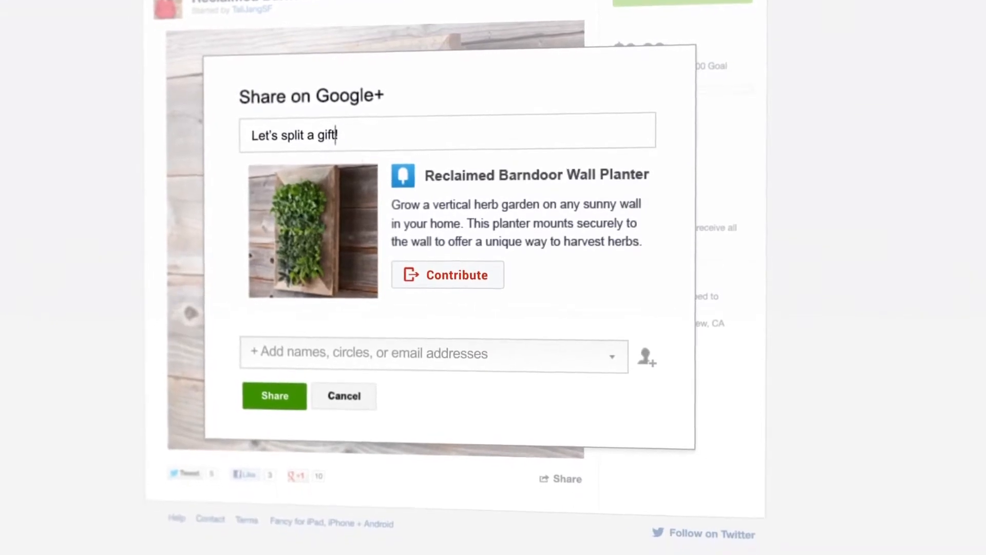
Post the Reclaimed Barndoor Wall Planter to the Roomies circle with the 'for Amy' gift note
type("for Amy")
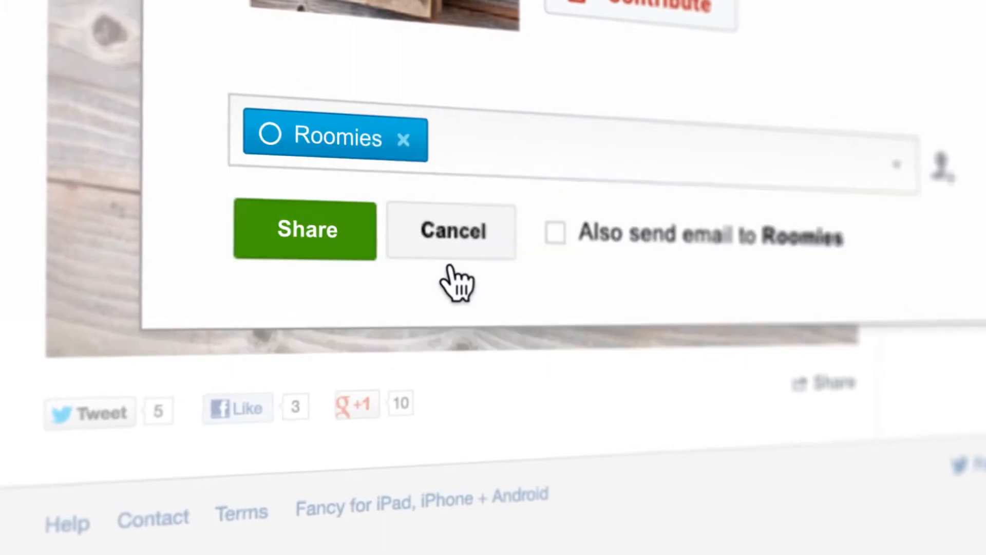
left_click(307, 229)
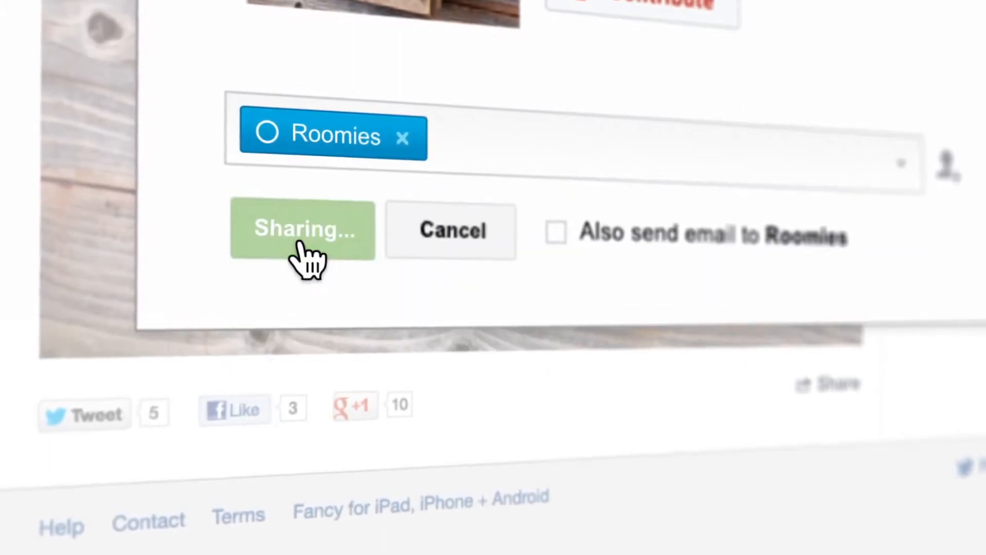
left_click(304, 228)
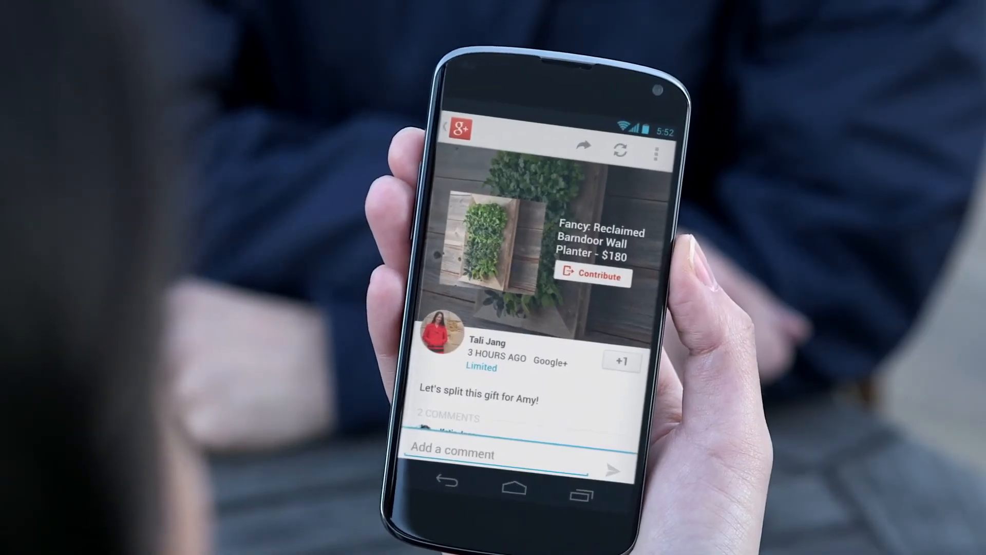
From the Google+ post on the phone, open the planter's contribution page in the Fancy app
left_click(593, 276)
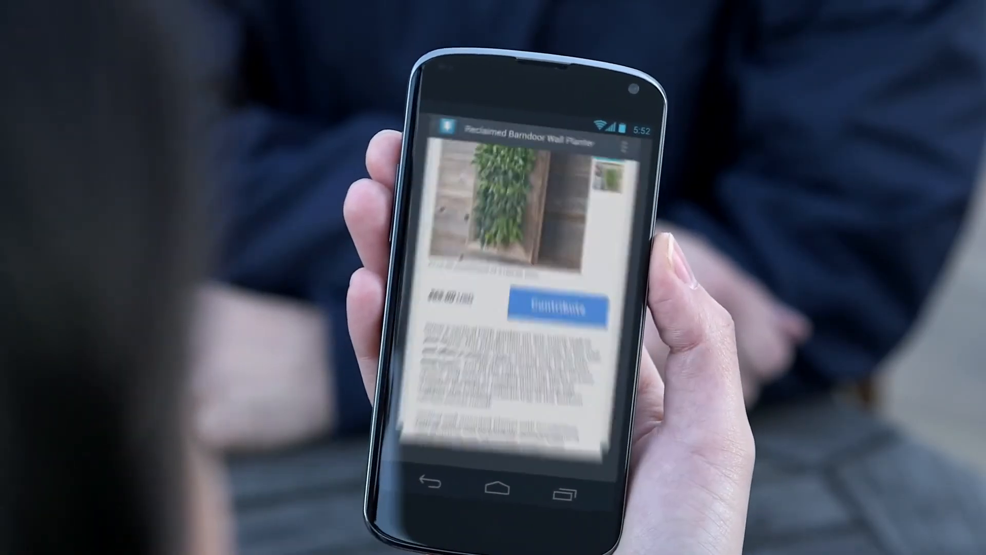